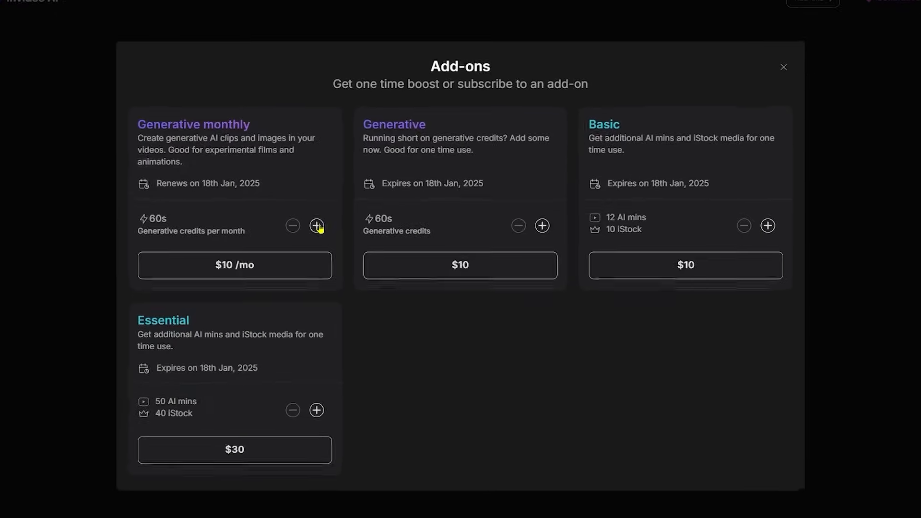
# - Add a Generative monthly add-on and acknowledge the experimental timeline editor warning
pyautogui.click(783, 67)
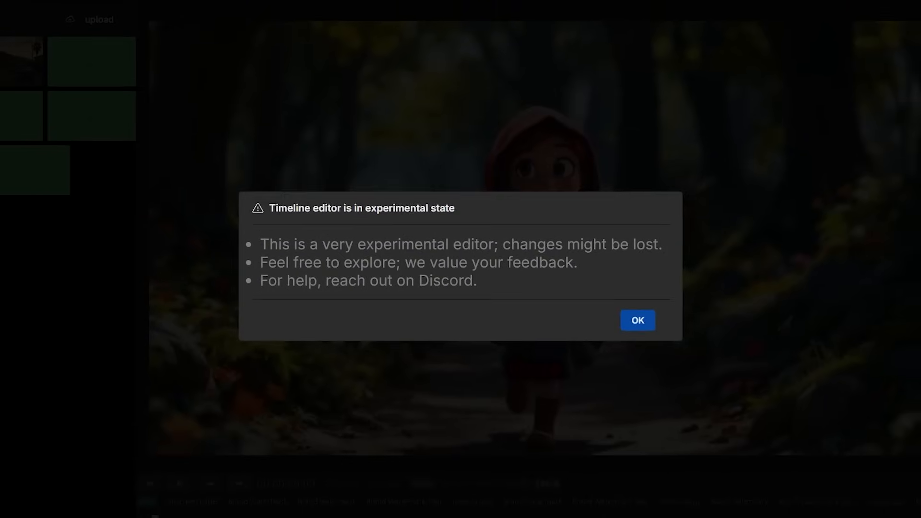
pyautogui.click(638, 321)
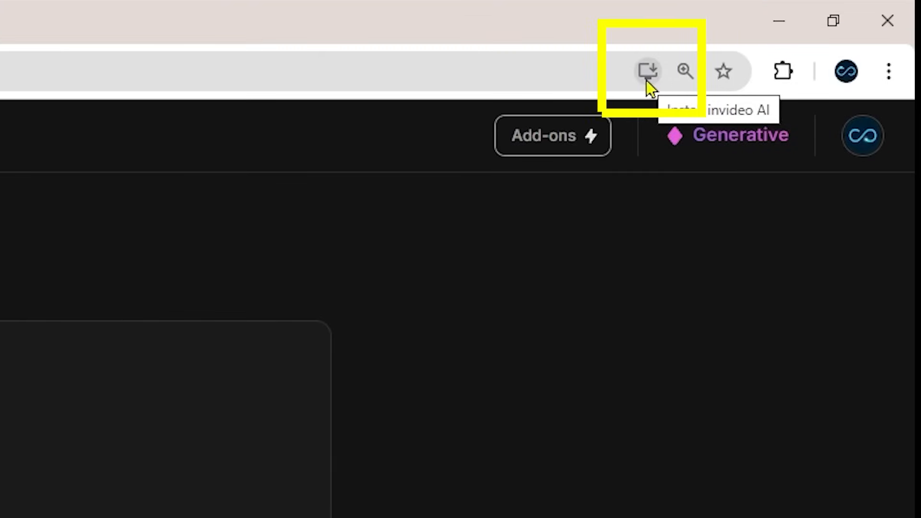
# - Install invideo AI as a Chrome desktop app, launch it from the shortcut and review its extensions and menu
pyautogui.click(646, 70)
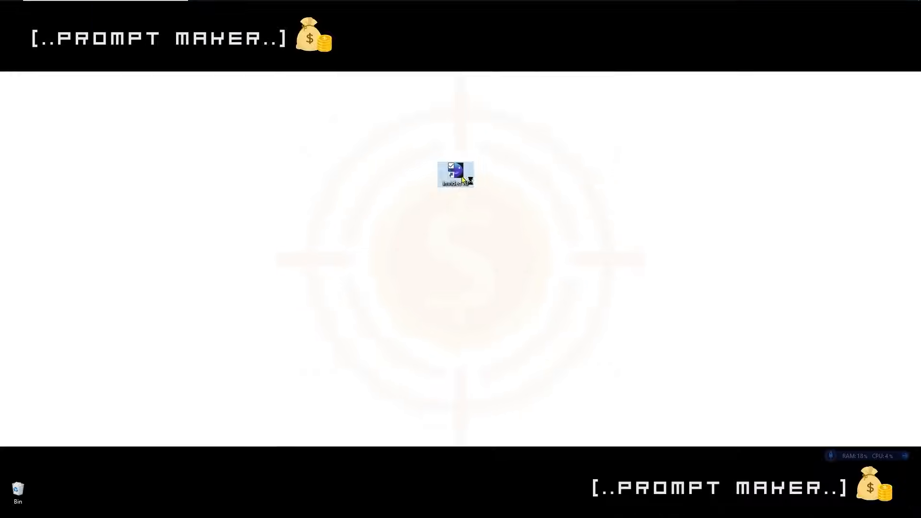
pyautogui.doubleClick(455, 174)
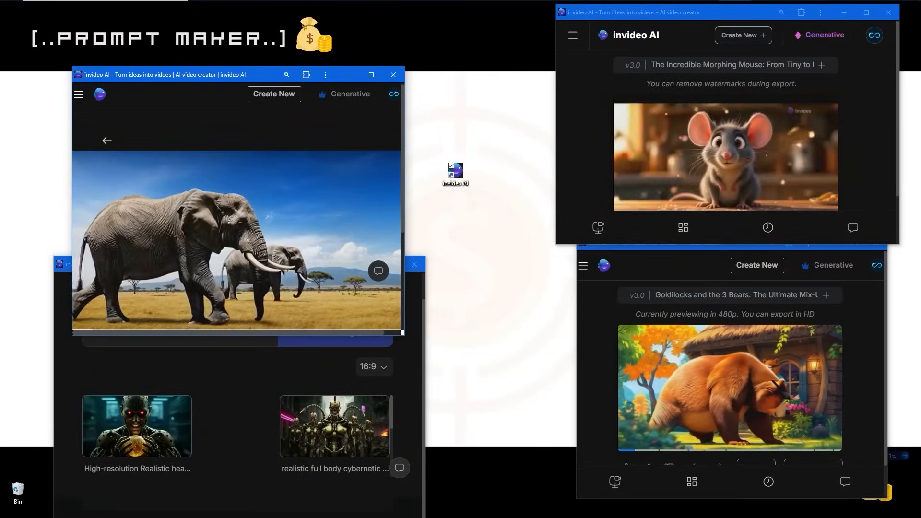
pyautogui.click(823, 7)
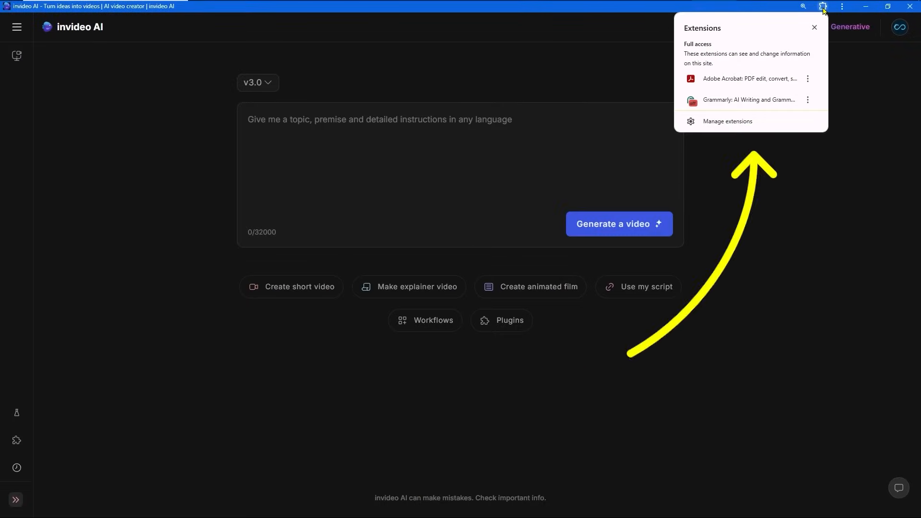
pyautogui.click(843, 7)
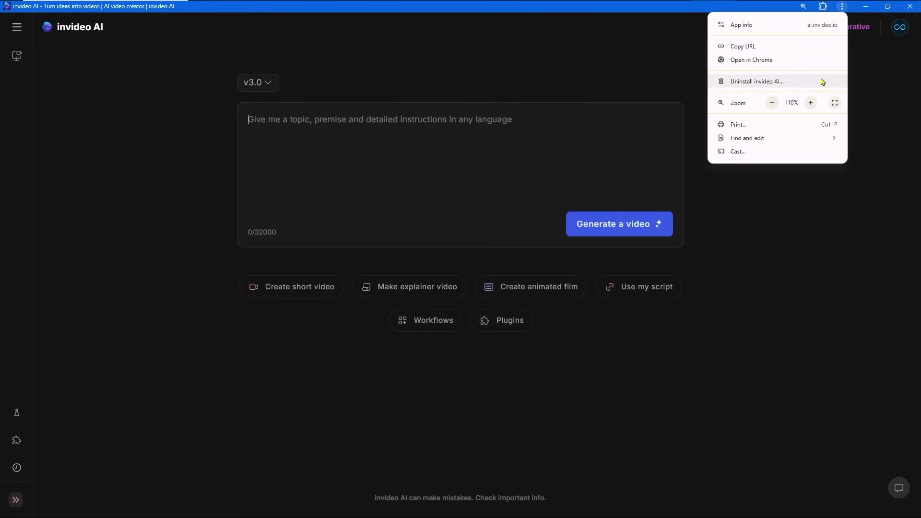
pyautogui.click(741, 25)
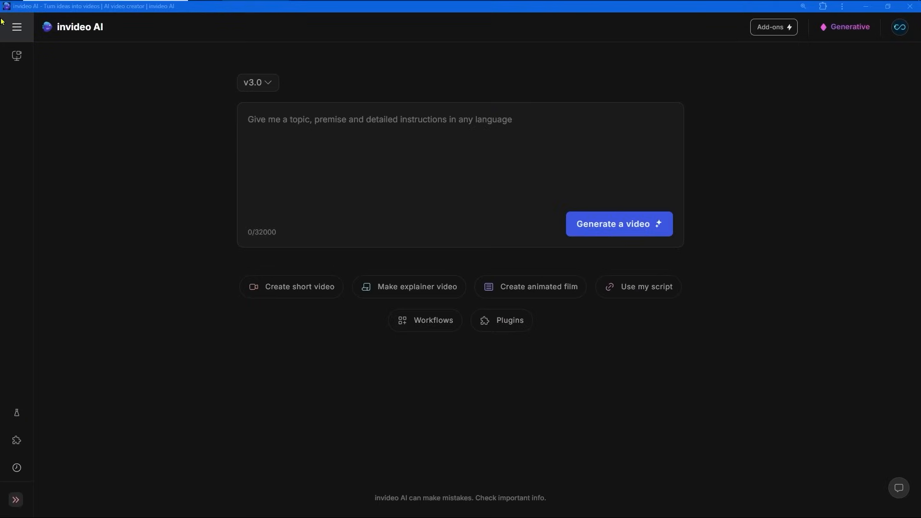
# - Browse Home and the full video History, then go to the Text to Clip plugin page
pyautogui.click(16, 27)
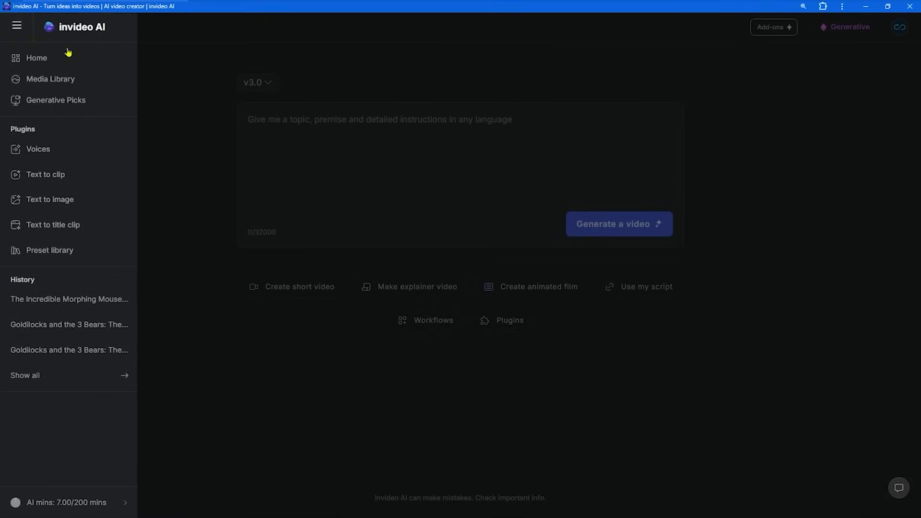
pyautogui.click(37, 58)
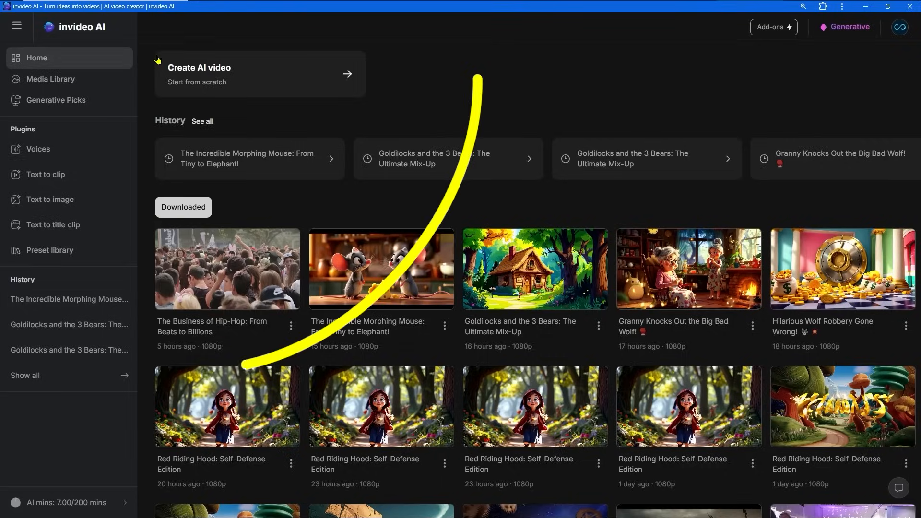
pyautogui.click(202, 121)
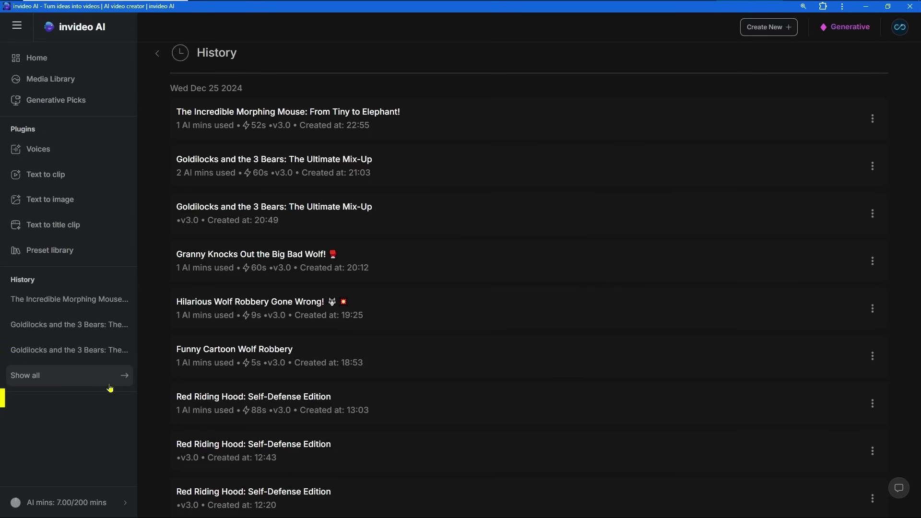
pyautogui.click(37, 57)
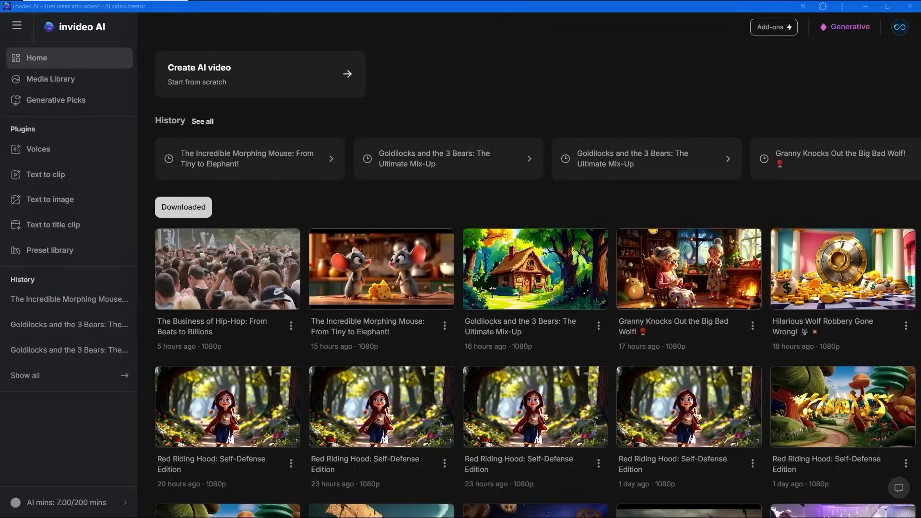
pyautogui.click(381, 269)
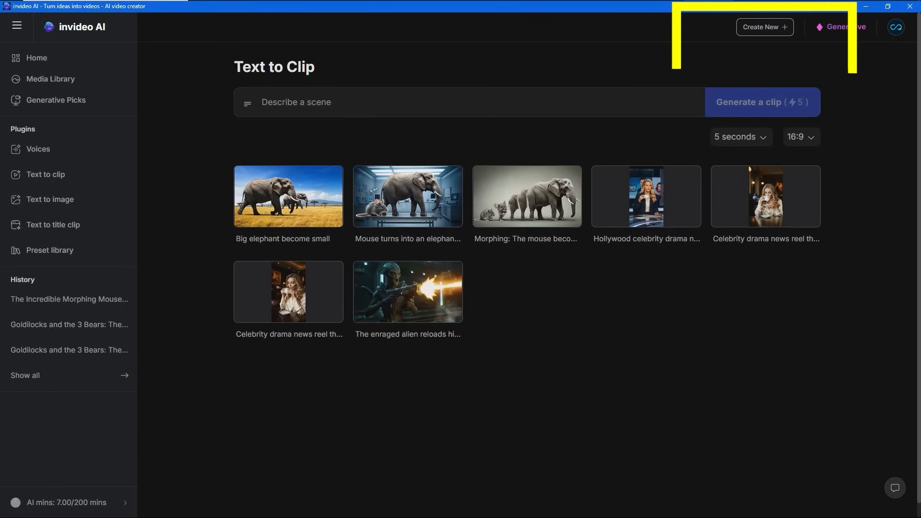
# - Start a new AI video, review the add-on offers and check the 7.00/200 AI minutes counter
pyautogui.click(36, 57)
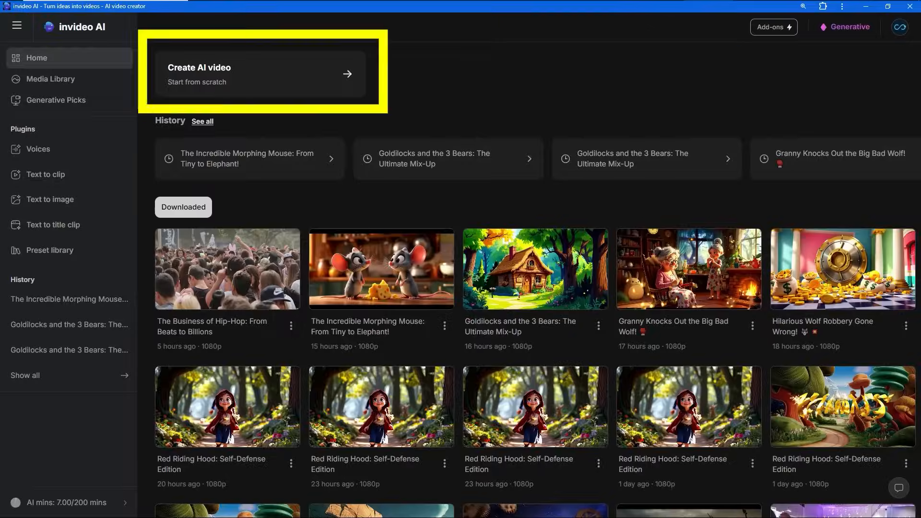
pyautogui.click(50, 199)
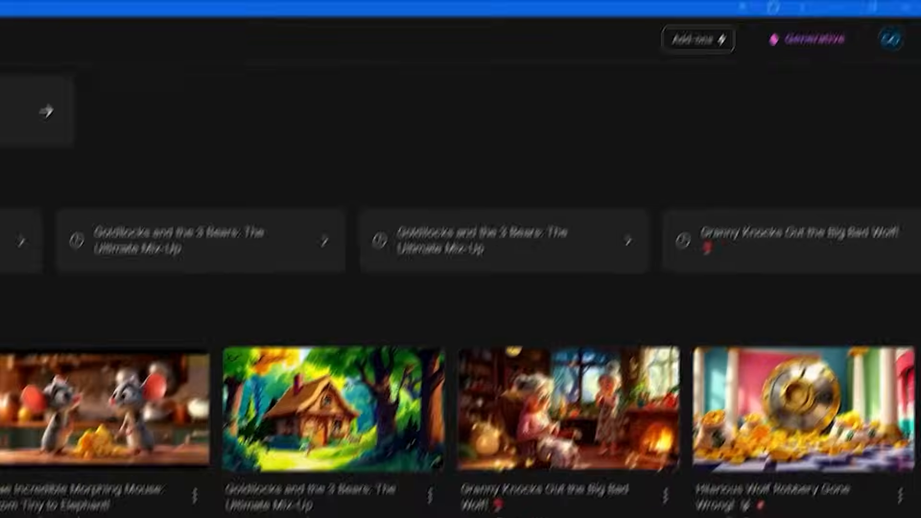
pyautogui.click(698, 39)
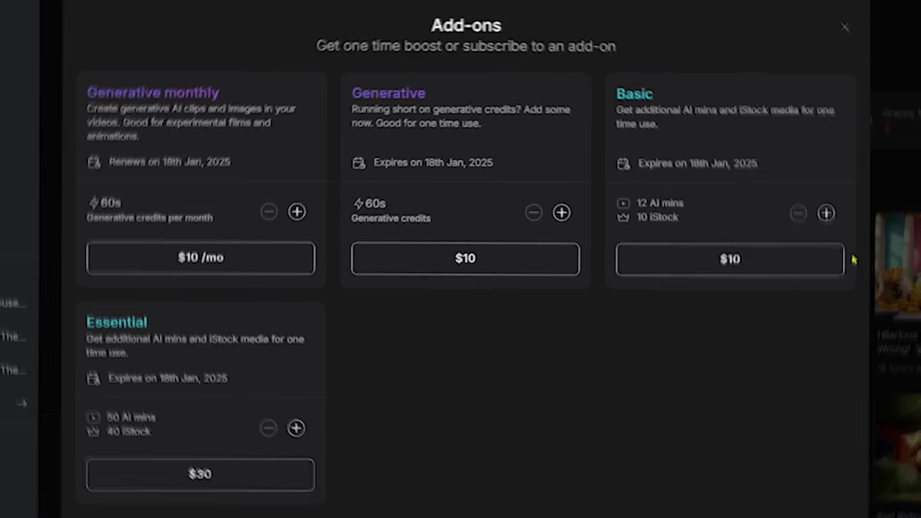
pyautogui.click(844, 27)
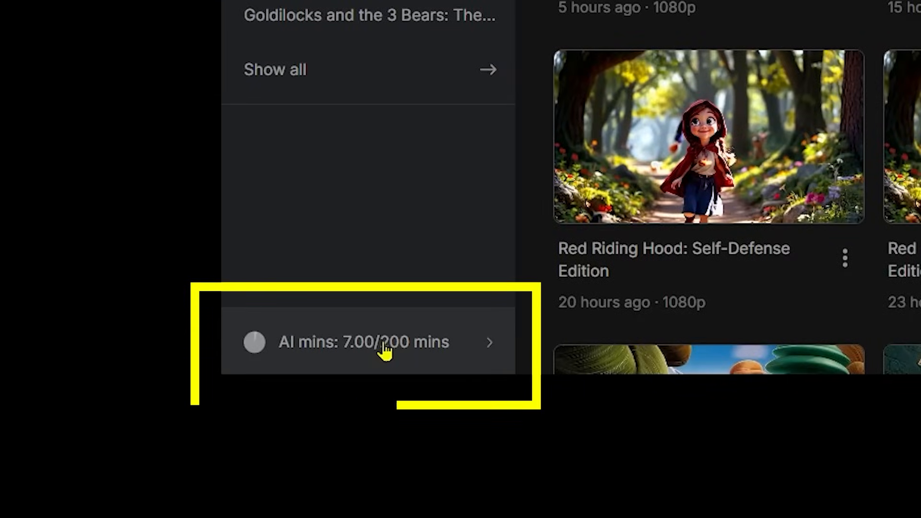
pyautogui.click(363, 341)
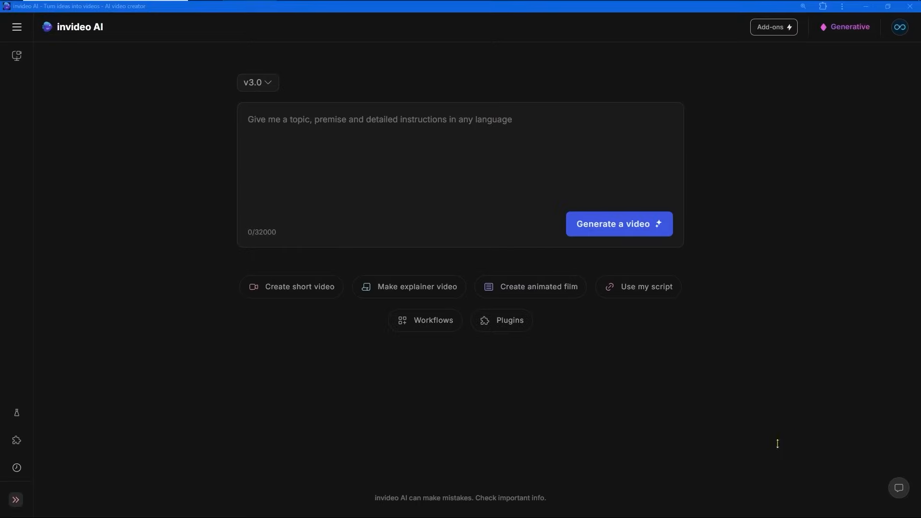
pyautogui.moveTo(64, 504)
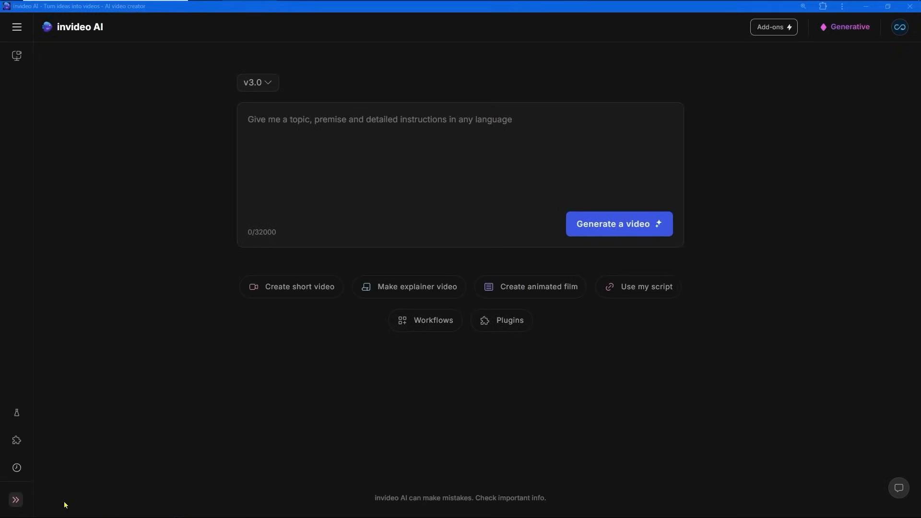
# - Expand the sidebar labels and open The Incredible Journey of Pixar Studios from History
pyautogui.click(15, 501)
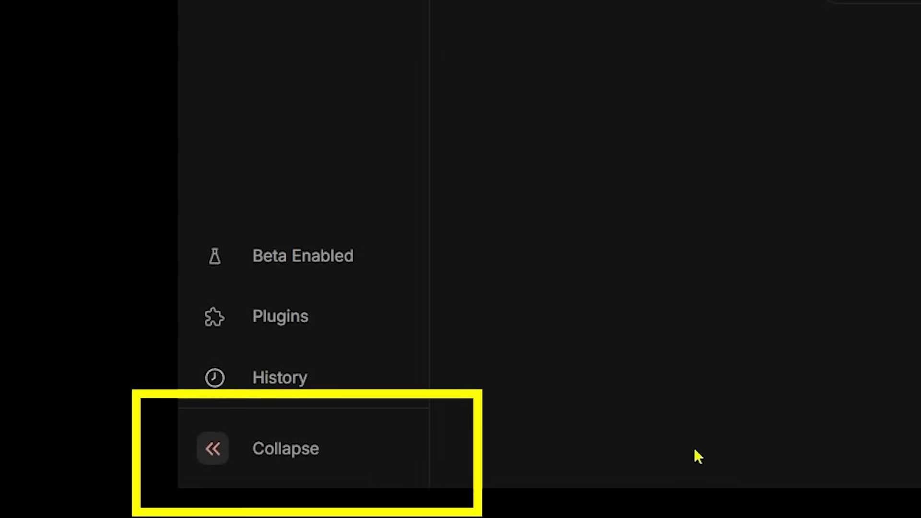
pyautogui.moveTo(496, 473)
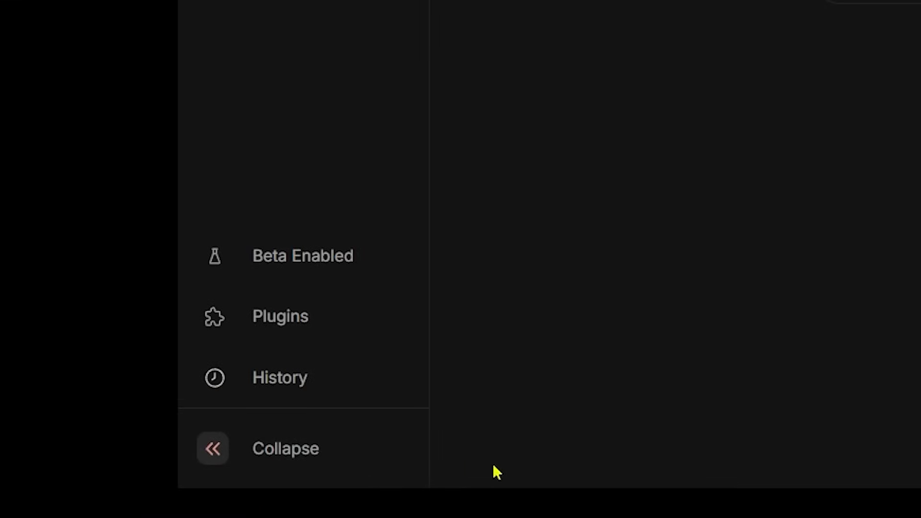
pyautogui.click(213, 448)
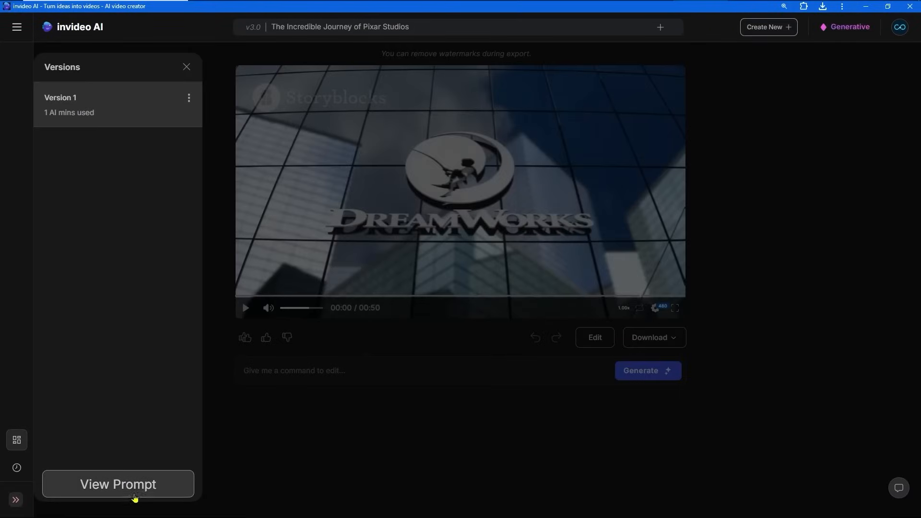
# - Review the Pixar script's Lucasfilm segment, export the video and reveal the extra download options
pyautogui.click(117, 484)
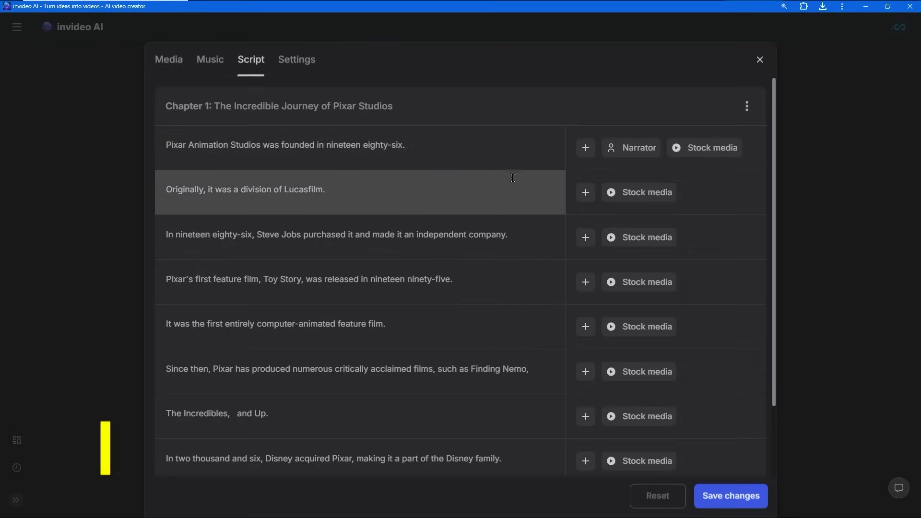
pyautogui.click(759, 60)
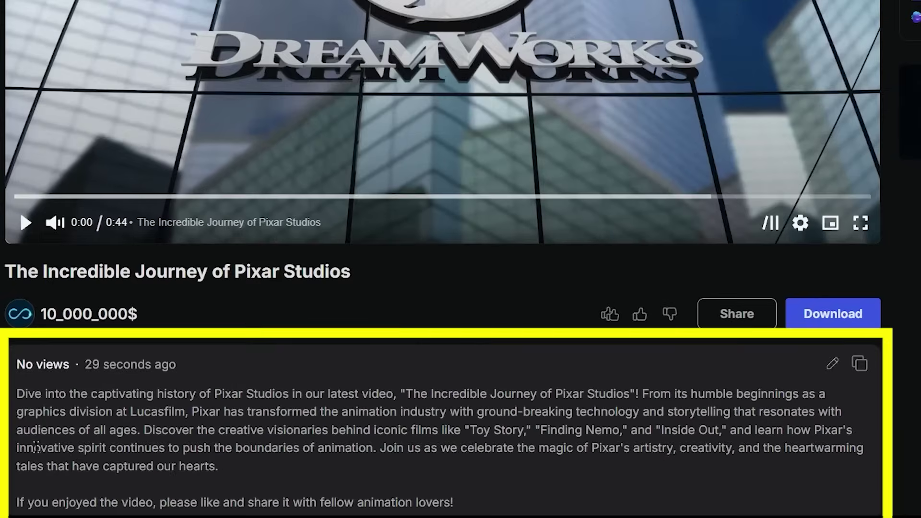
pyautogui.scroll(-3)
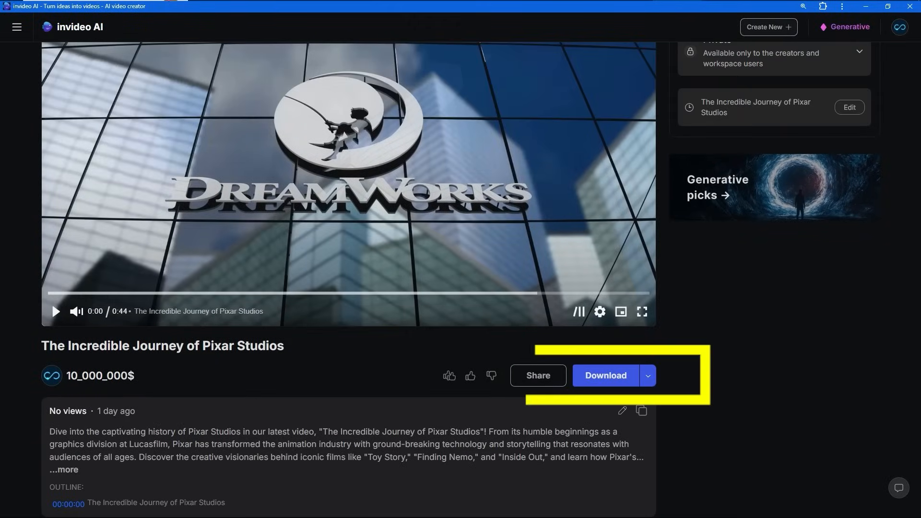
pyautogui.click(605, 375)
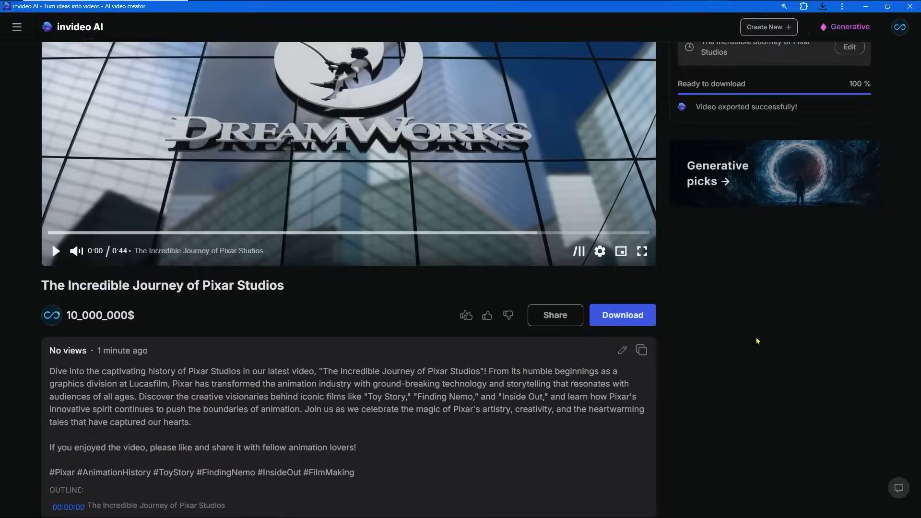
pyautogui.press('ctrl+r')
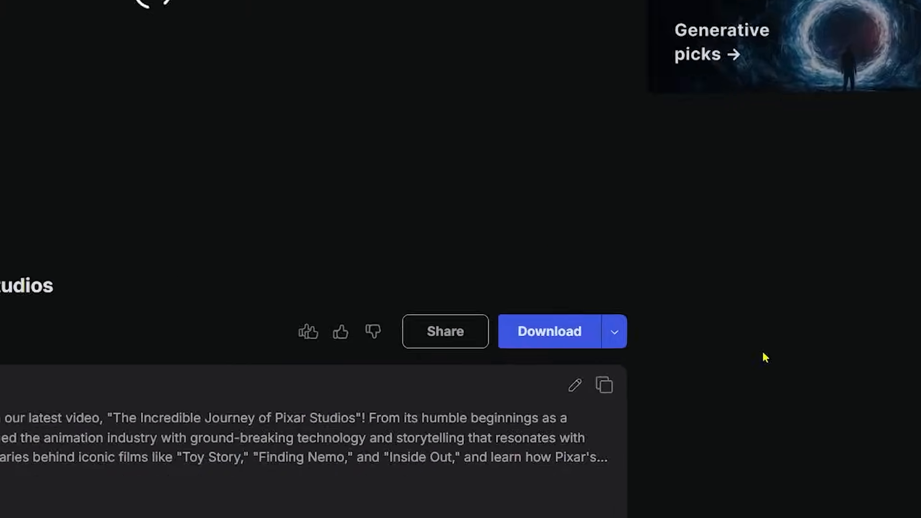
pyautogui.click(614, 331)
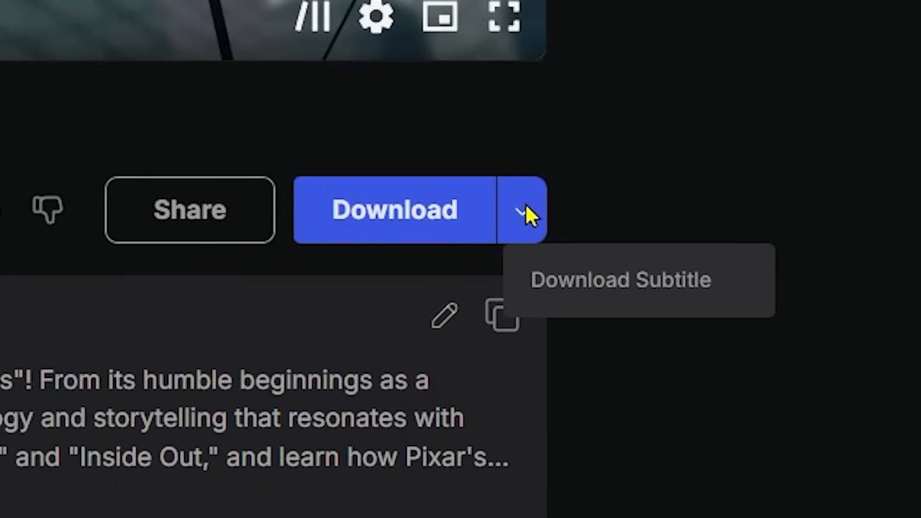
# - Download subtitle.srt and scroll through its numbered timecoded captions in Notepad++
pyautogui.click(623, 279)
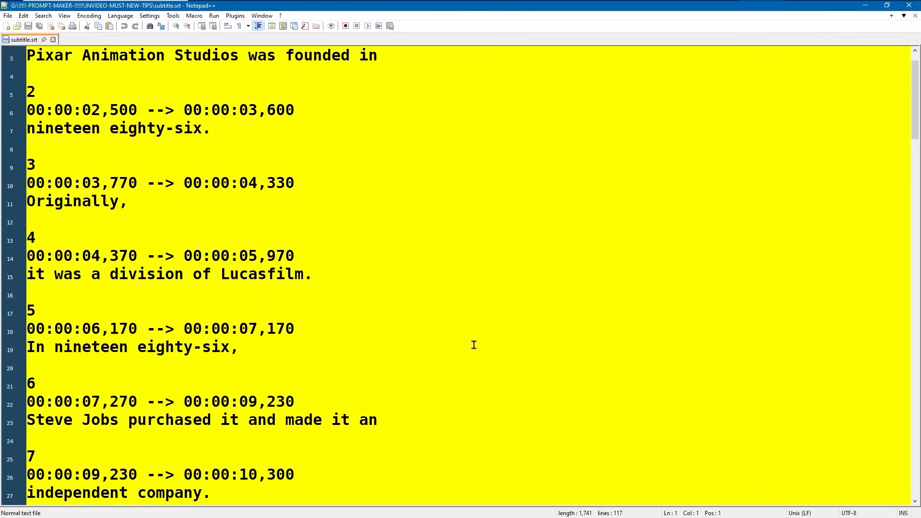
pyautogui.scroll(-3)
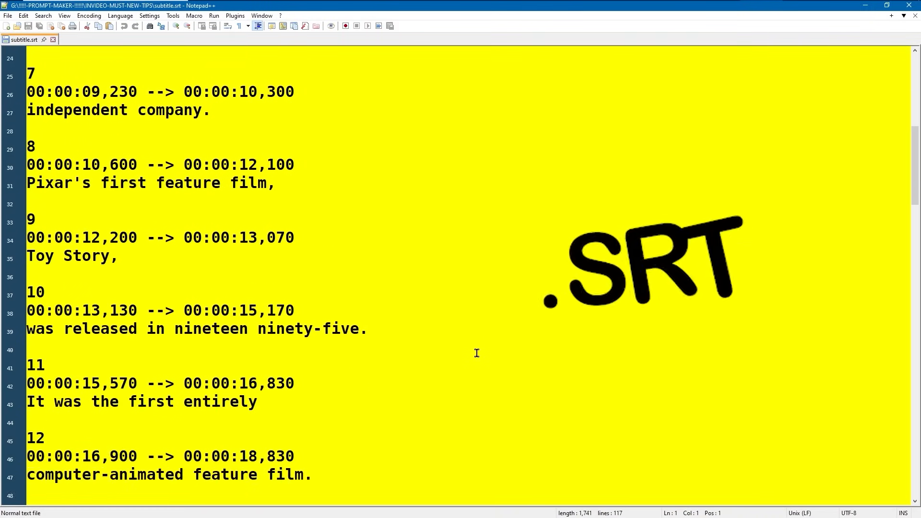
pyautogui.scroll(-3)
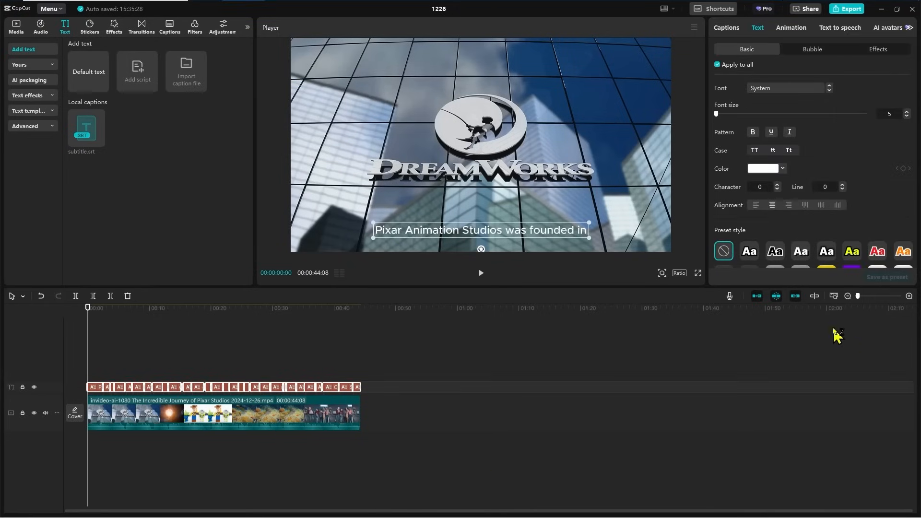
# - View the Animation choices for the imported captions in CapCut
pyautogui.click(792, 27)
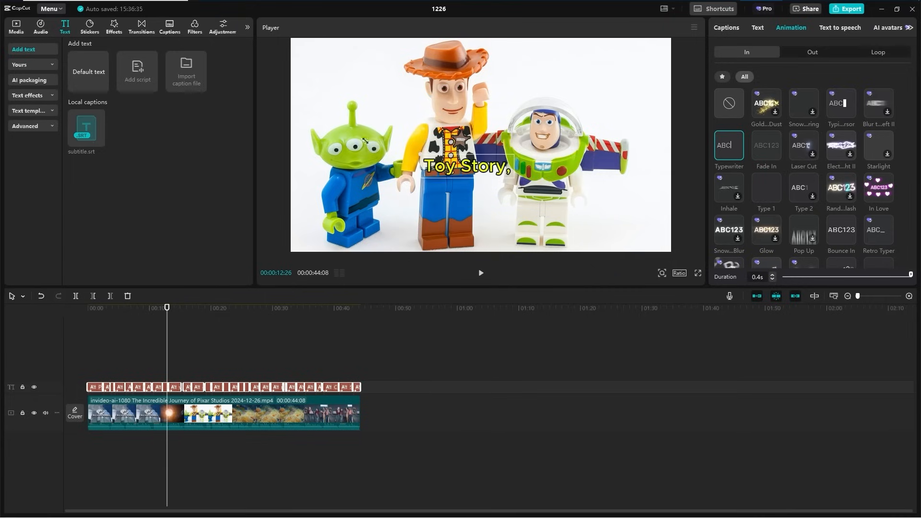
pyautogui.click(758, 28)
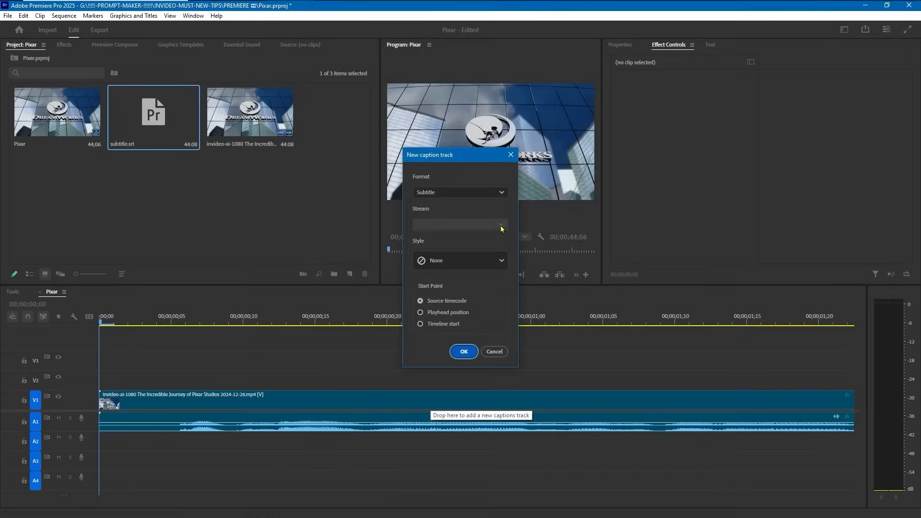
# - Create the caption track from subtitle.srt and set its text colour to white
pyautogui.click(463, 351)
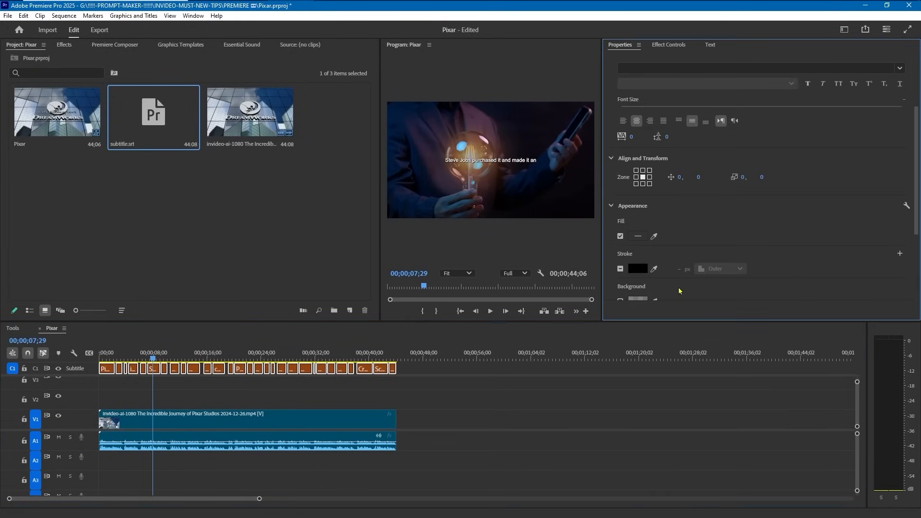
pyautogui.click(638, 236)
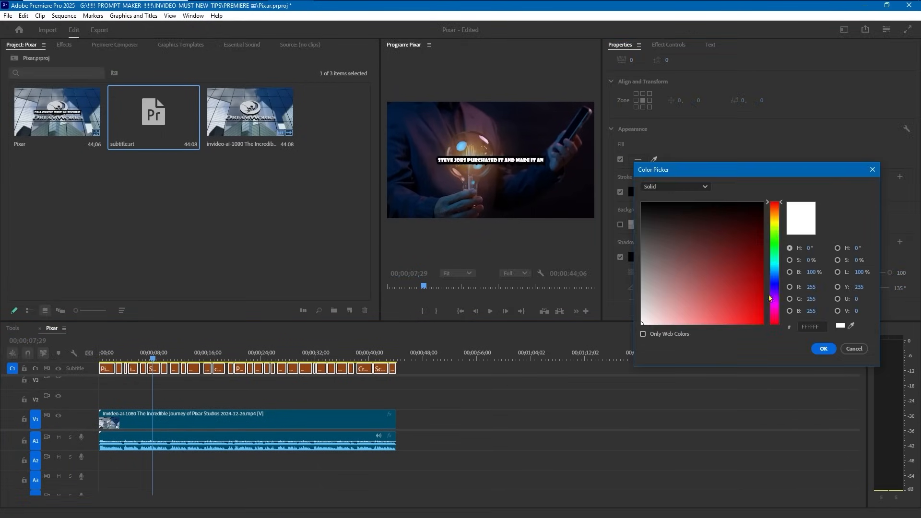
pyautogui.click(822, 348)
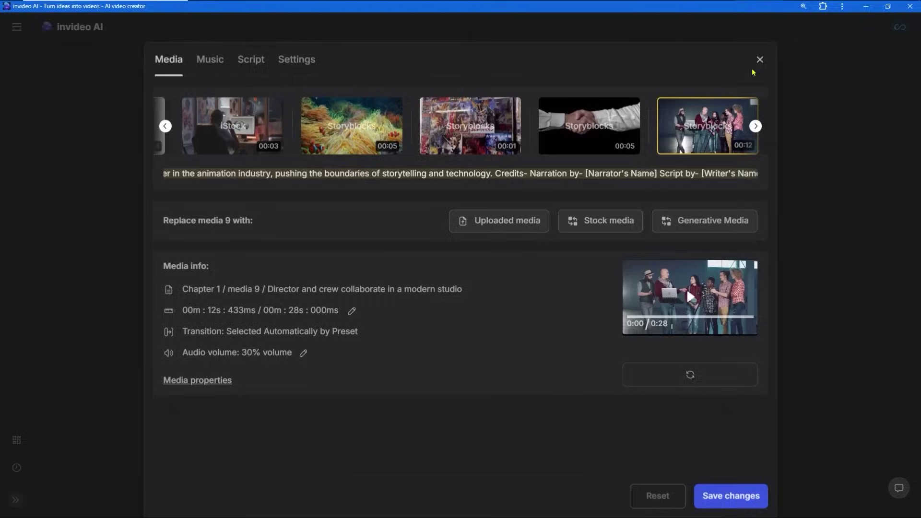
# - Add a new script segment after the second line and fill it with stock footage
pyautogui.click(760, 60)
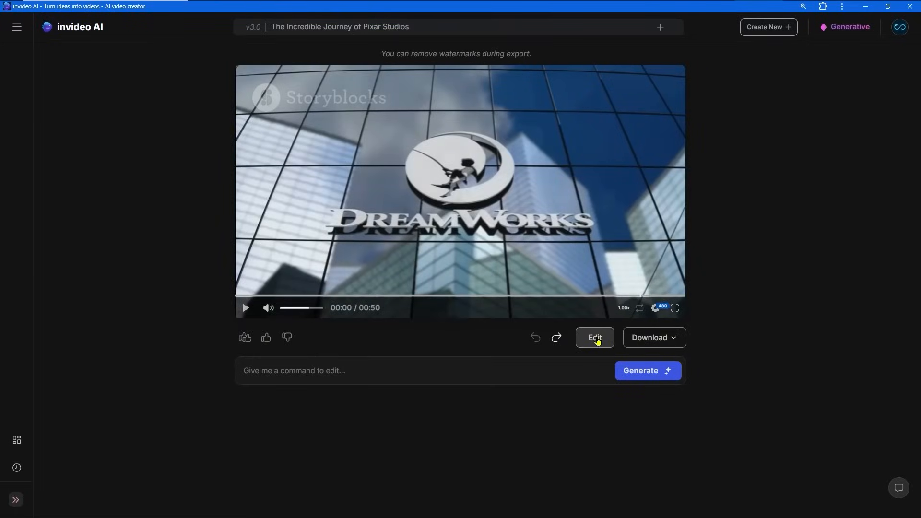
pyautogui.click(594, 337)
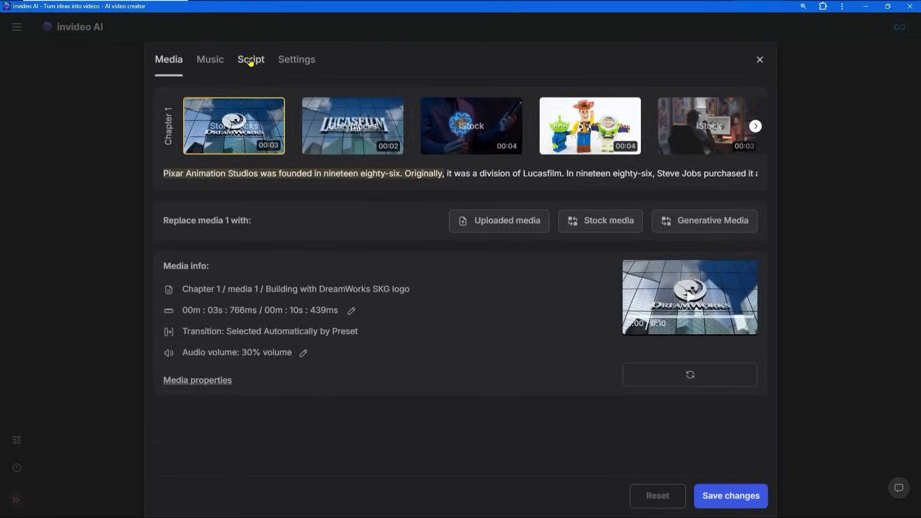
pyautogui.click(250, 59)
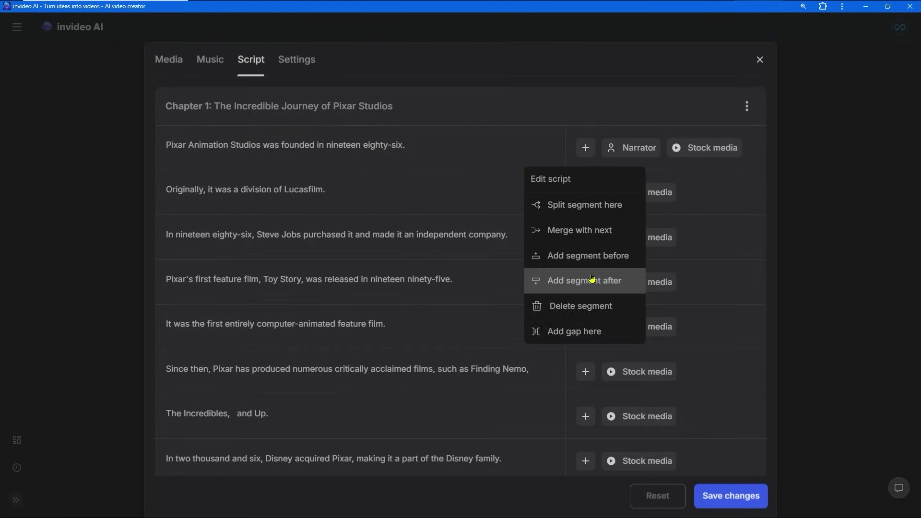
pyautogui.click(582, 280)
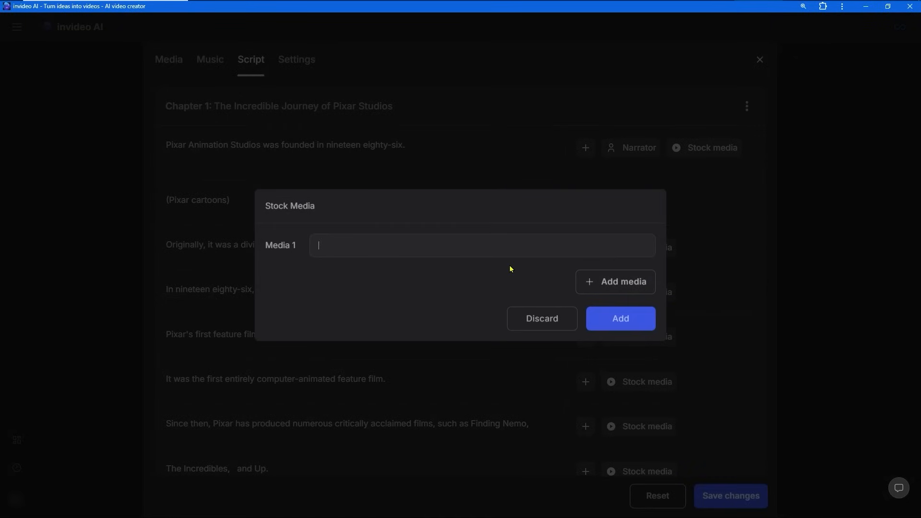
pyautogui.click(541, 319)
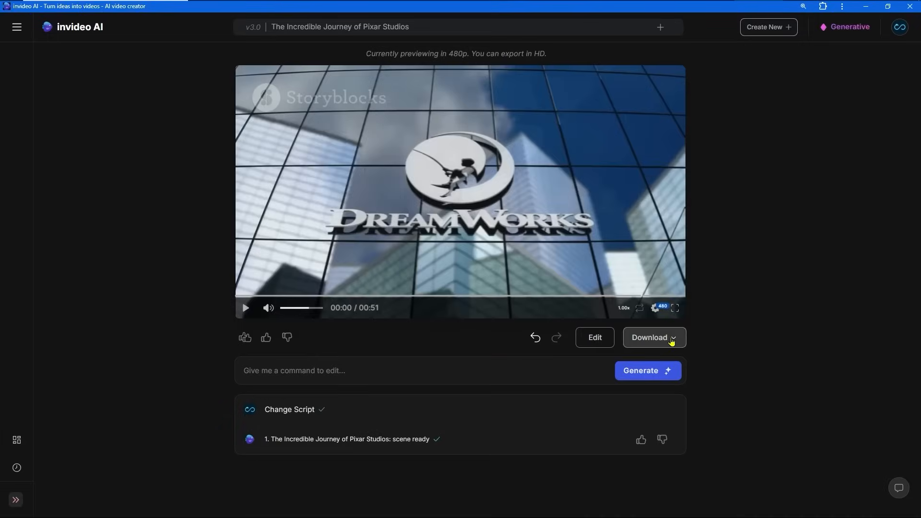
# - Export the Pixar project to the experimental timeline editor, accept the warning, and undo the clip split
pyautogui.click(653, 337)
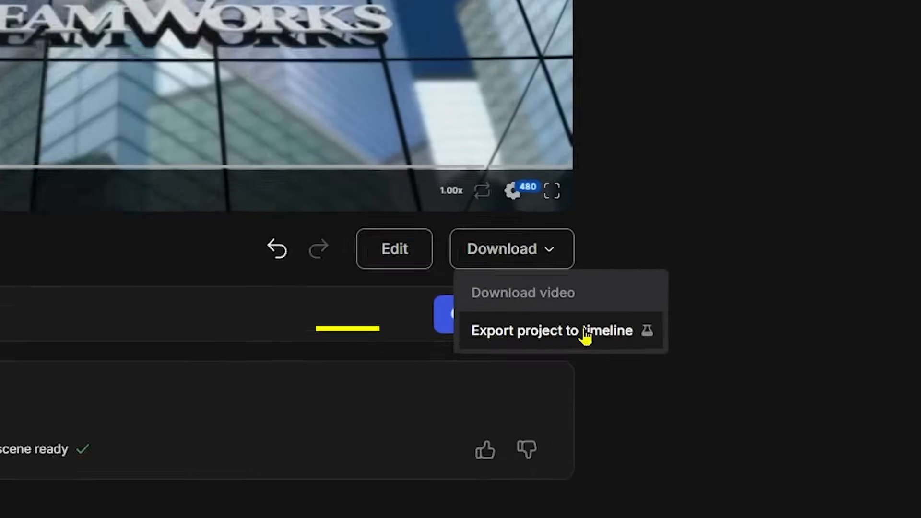
pyautogui.click(551, 330)
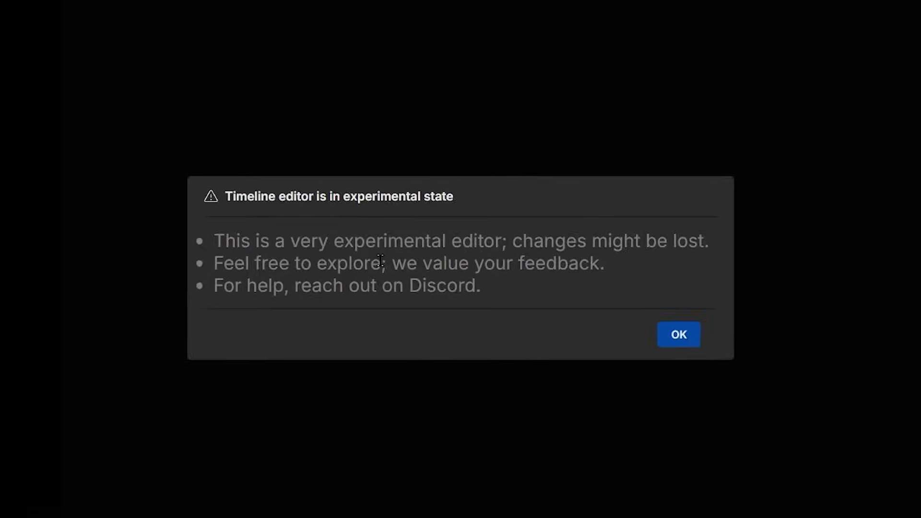
pyautogui.click(679, 334)
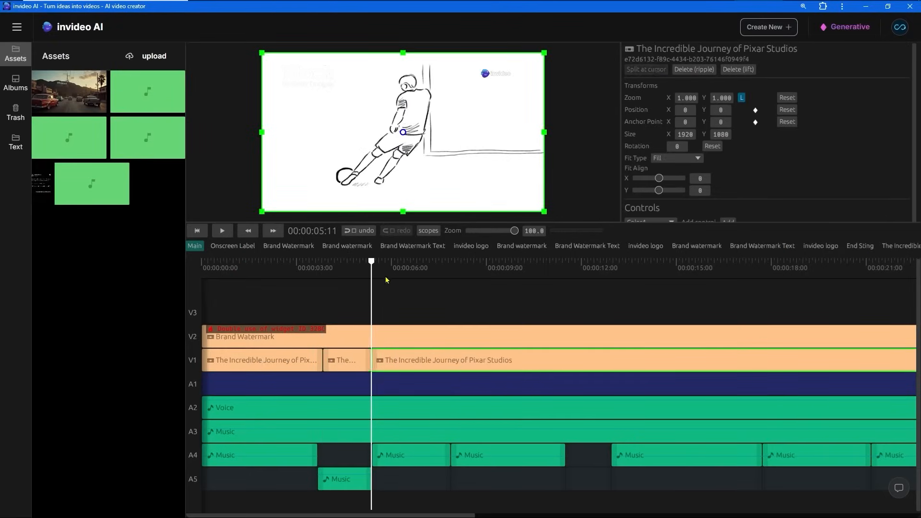
pyautogui.click(244, 268)
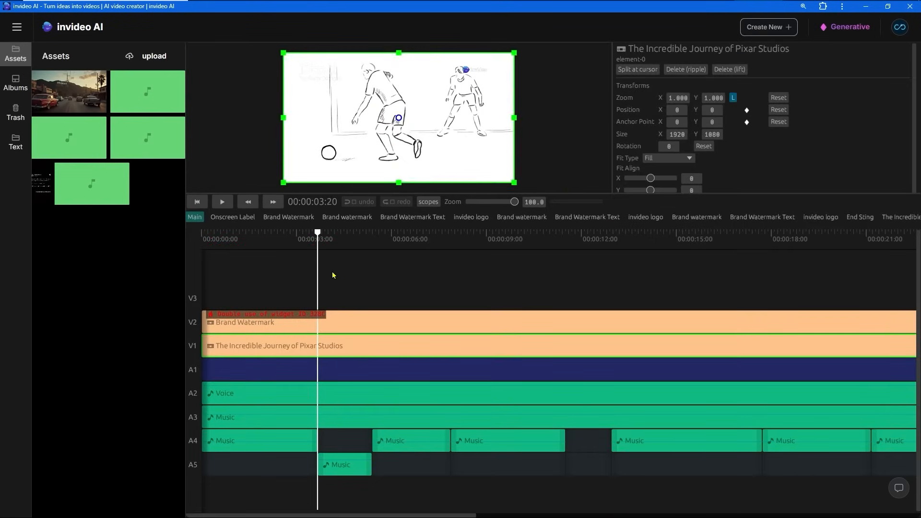
pyautogui.press('alt+tab')
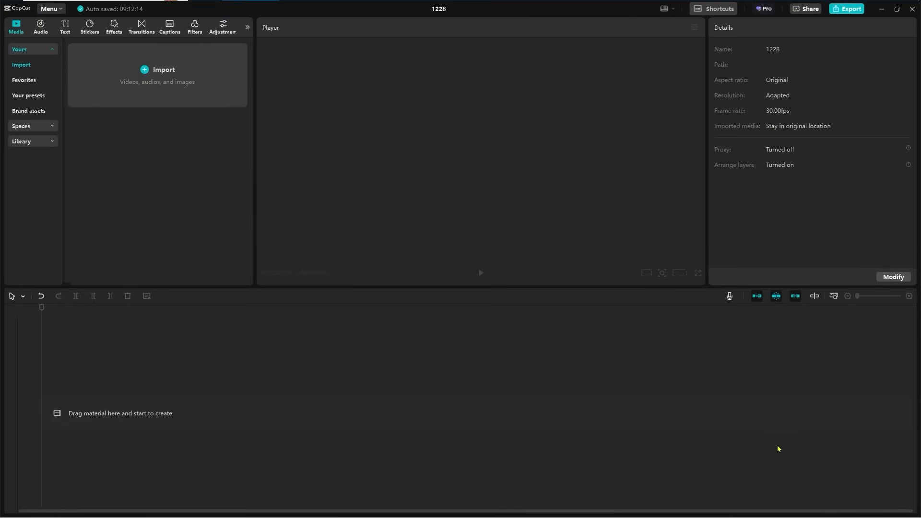
pyautogui.moveTo(194, 73)
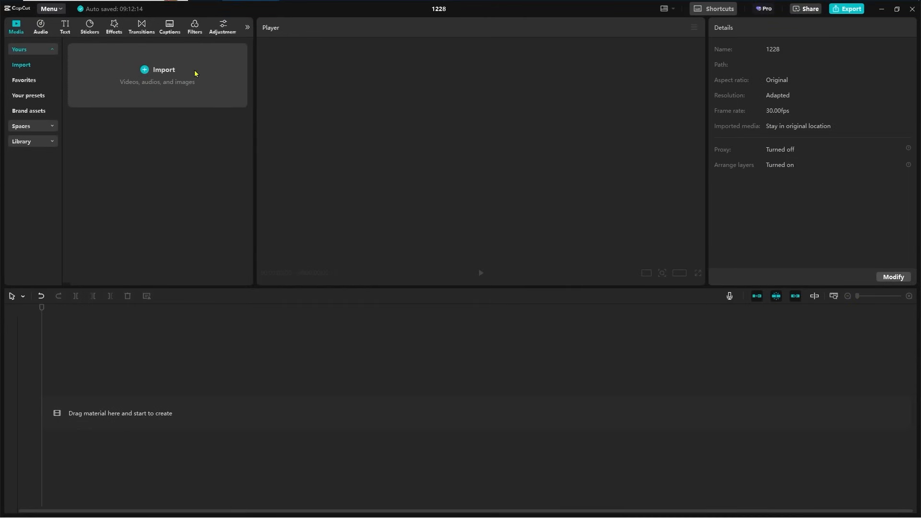
# - Browse CapCut's music, transitions and adjustments libraries in the empty project
pyautogui.click(41, 24)
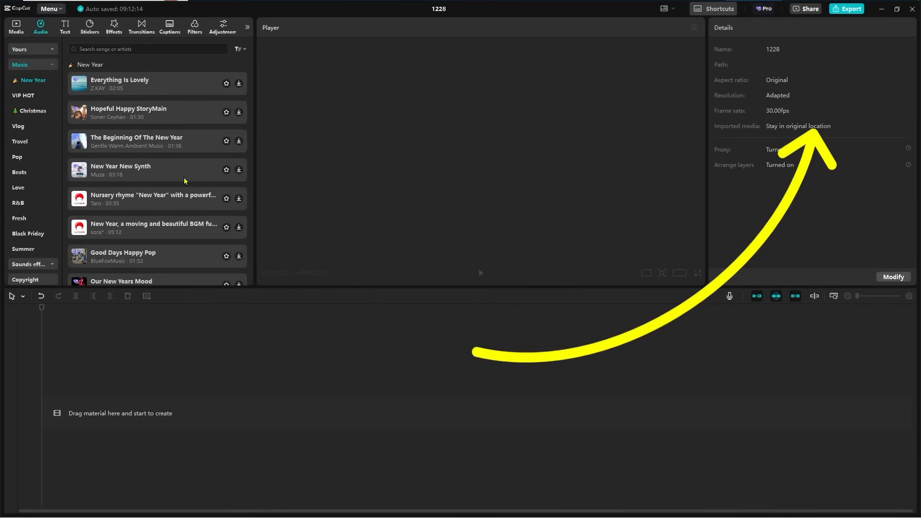
pyautogui.click(141, 26)
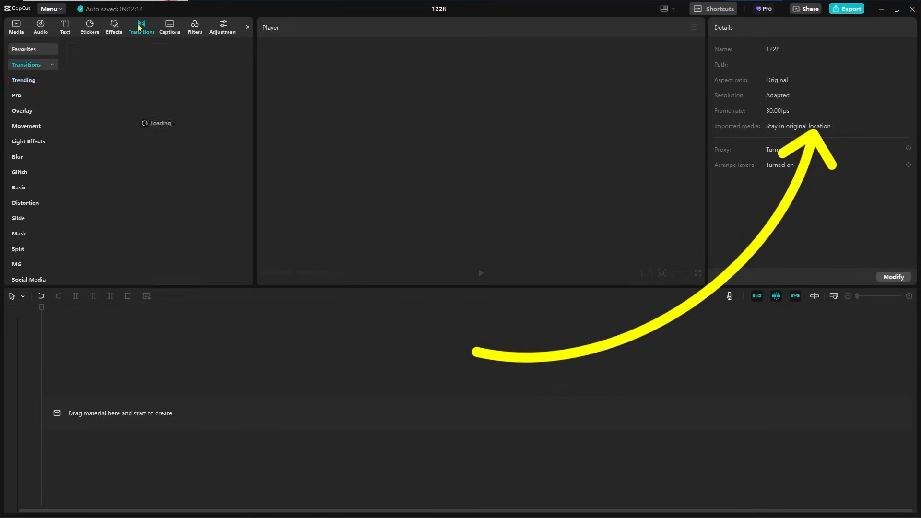
pyautogui.click(221, 26)
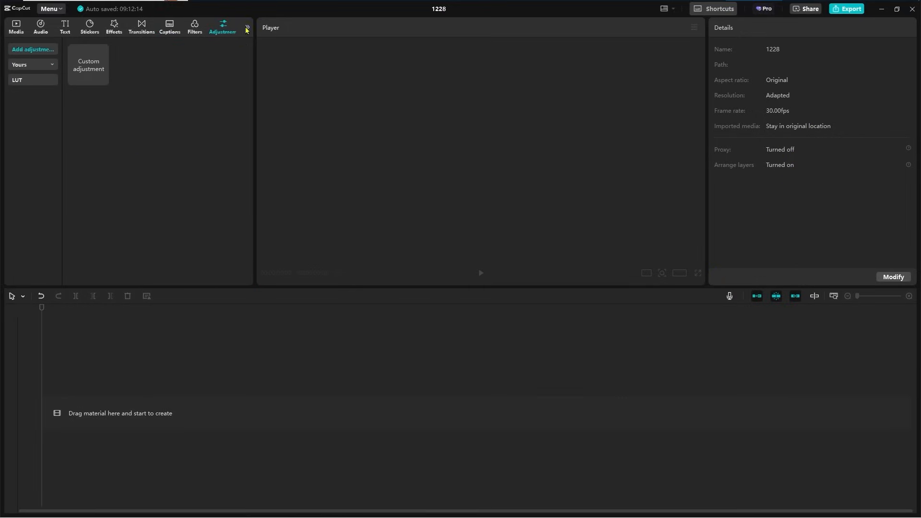
pyautogui.click(226, 27)
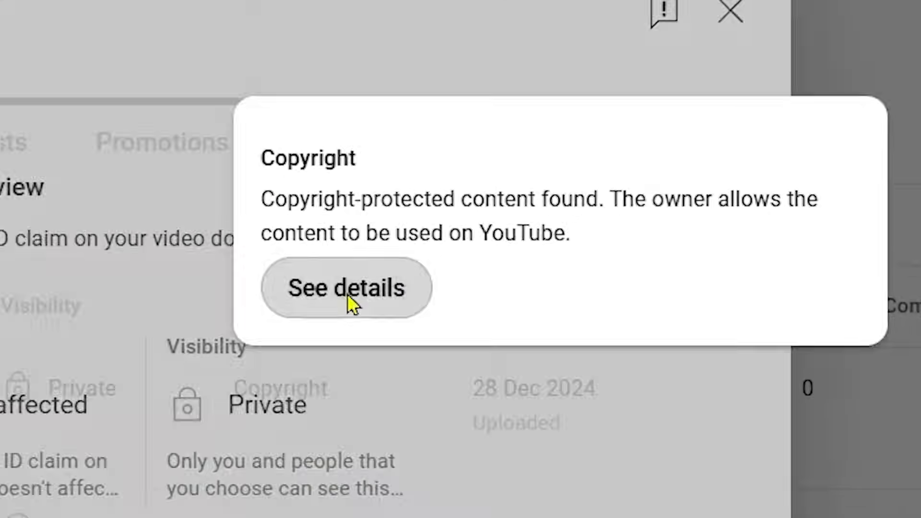
# - View the video's copyright details listing two Tencher Music tracks with no impact
pyautogui.click(346, 287)
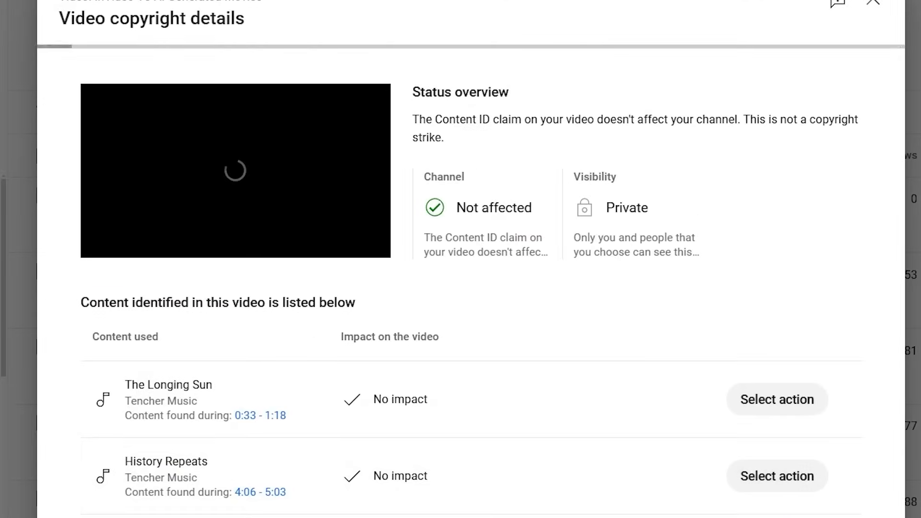
pyautogui.click(776, 399)
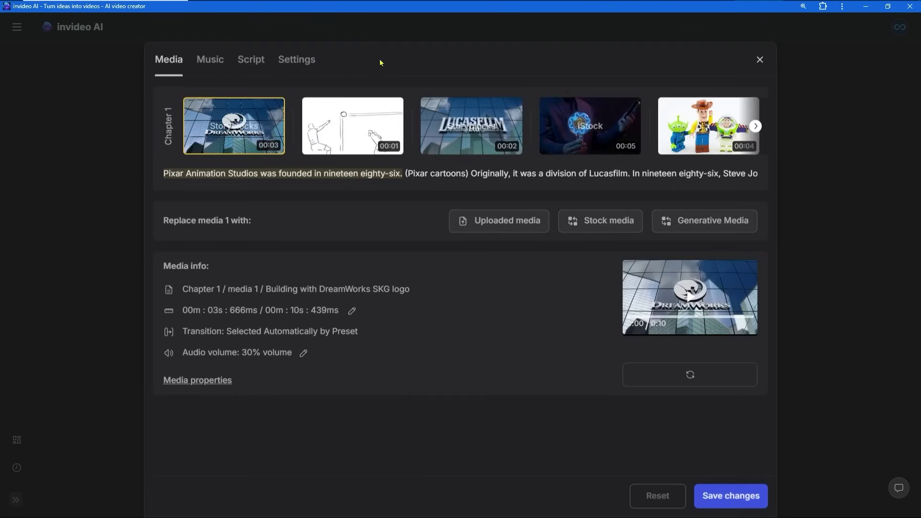
pyautogui.moveTo(234, 148)
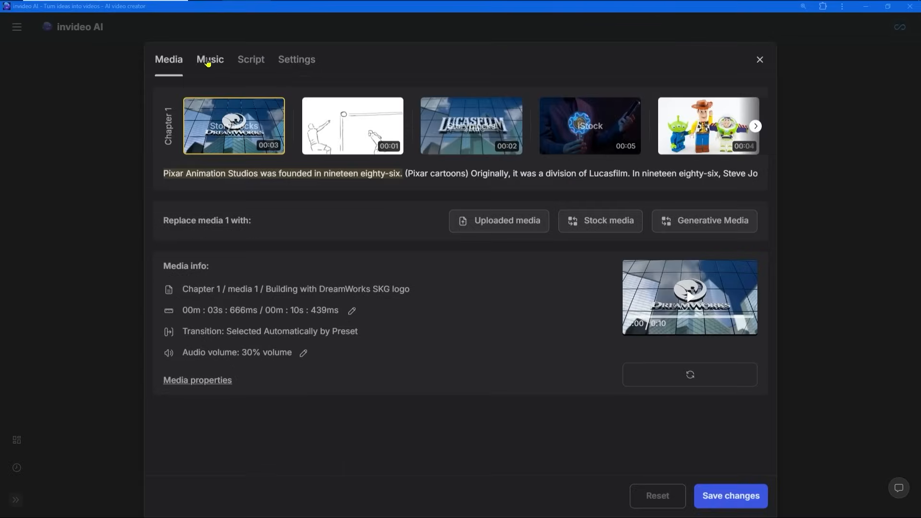
# - Review the stock music source preferences showing YouTube and Storyblocks enabled
pyautogui.click(210, 58)
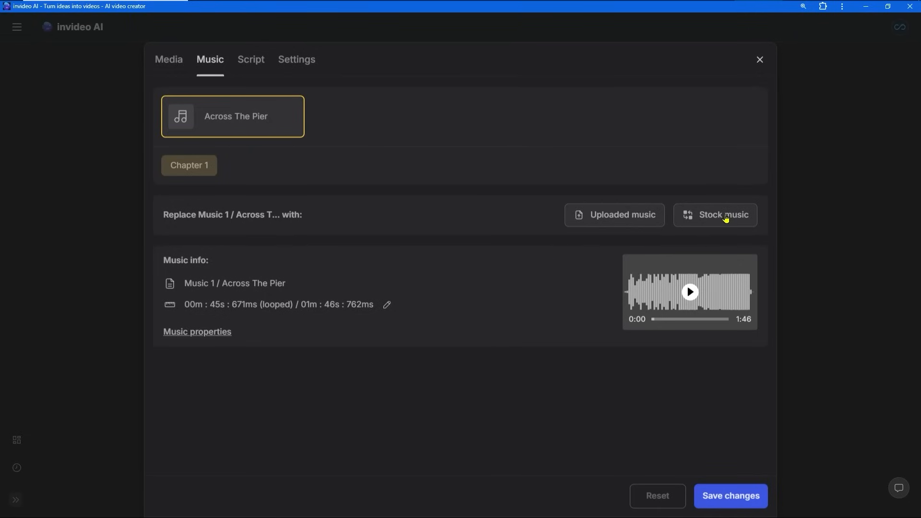
pyautogui.click(715, 214)
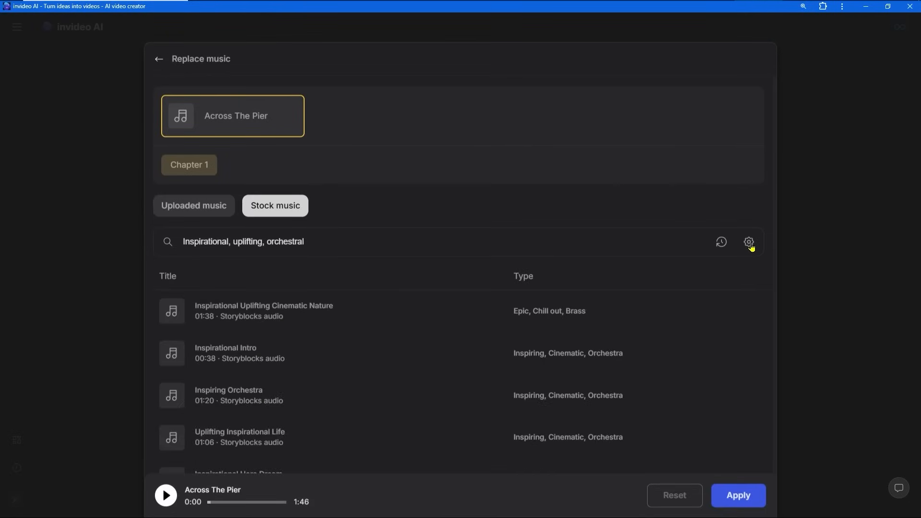
pyautogui.click(749, 242)
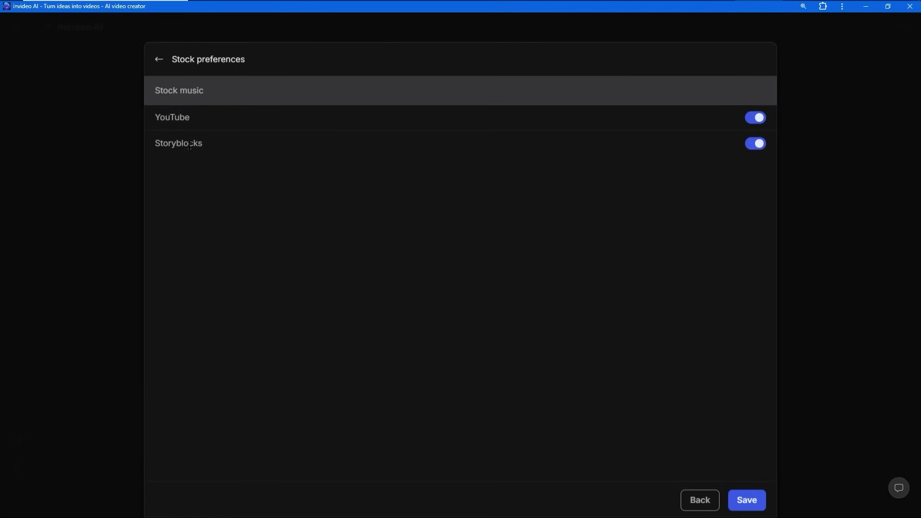
pyautogui.click(755, 143)
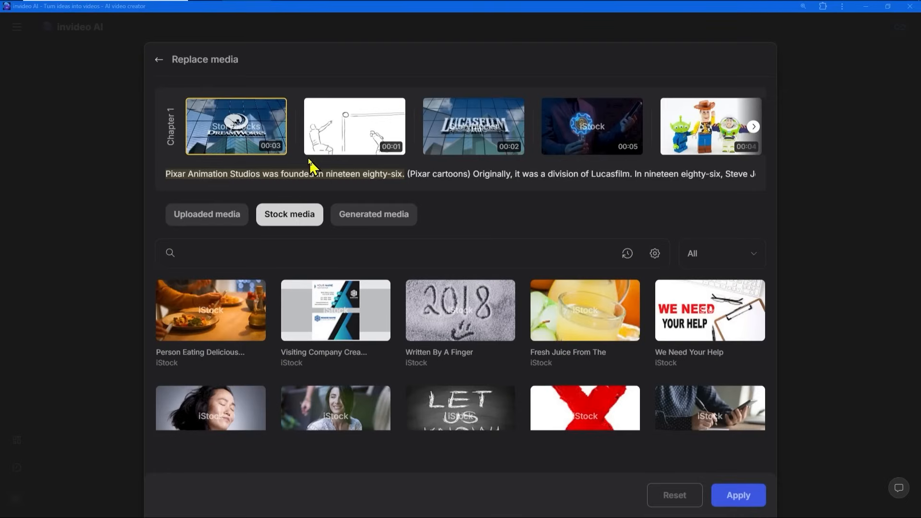
# - Show the first clip's stock media sources: iStock, Shutterstock, Storyblocks, Pexels, Pixabay and Unsplash
pyautogui.click(158, 60)
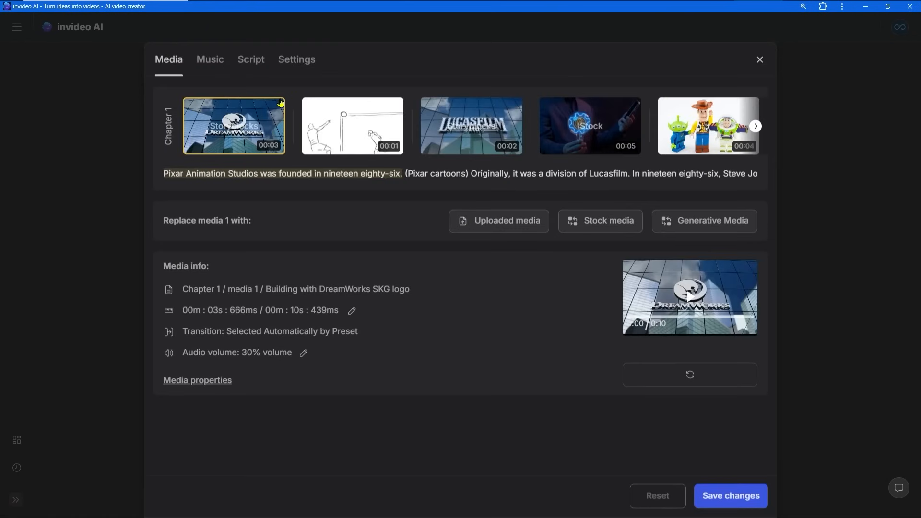
pyautogui.click(608, 220)
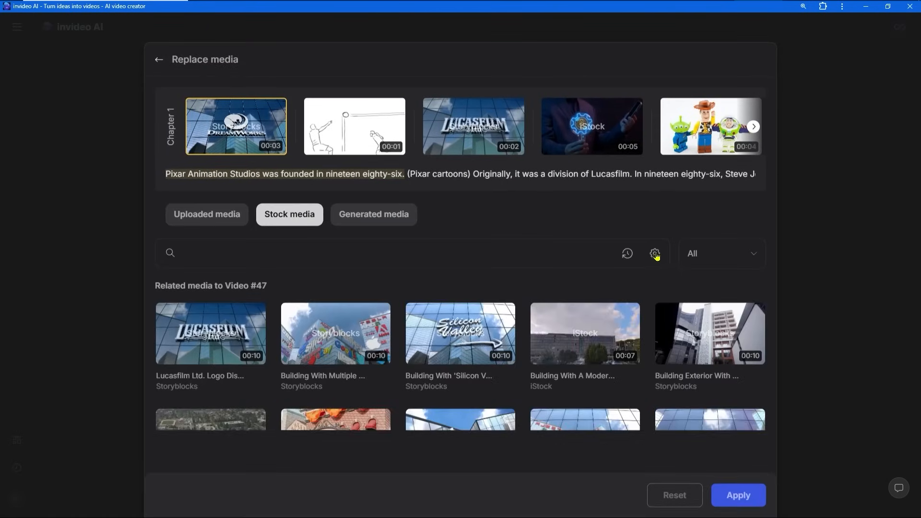
pyautogui.click(655, 253)
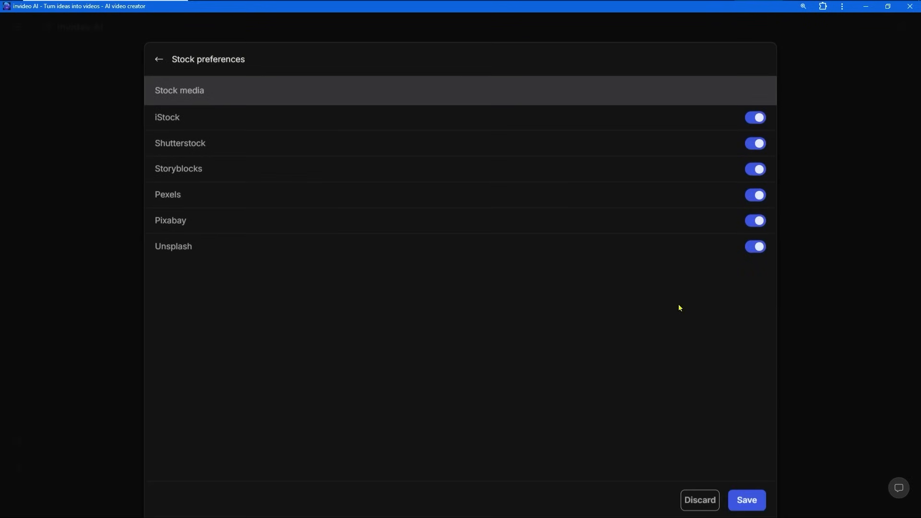
pyautogui.moveTo(745, 333)
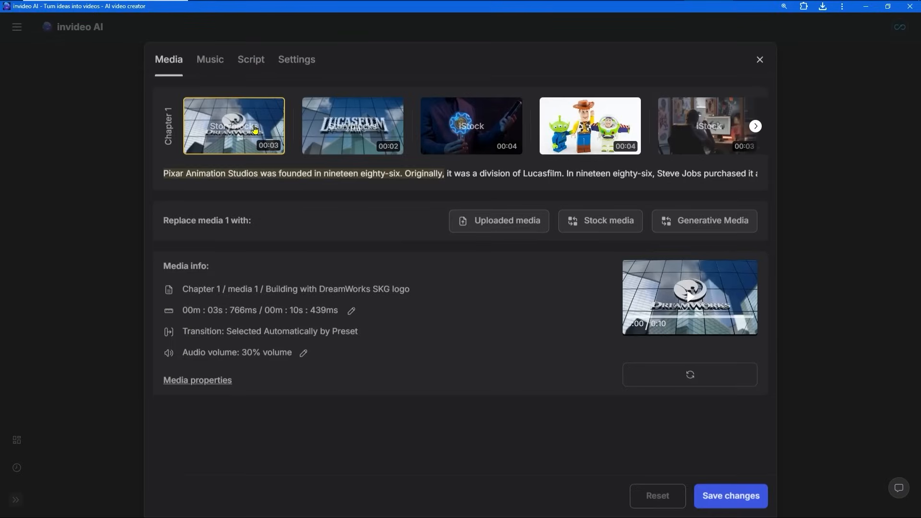
# - Pop the first clip's preview out into a picture-in-picture window
pyautogui.rightClick(234, 126)
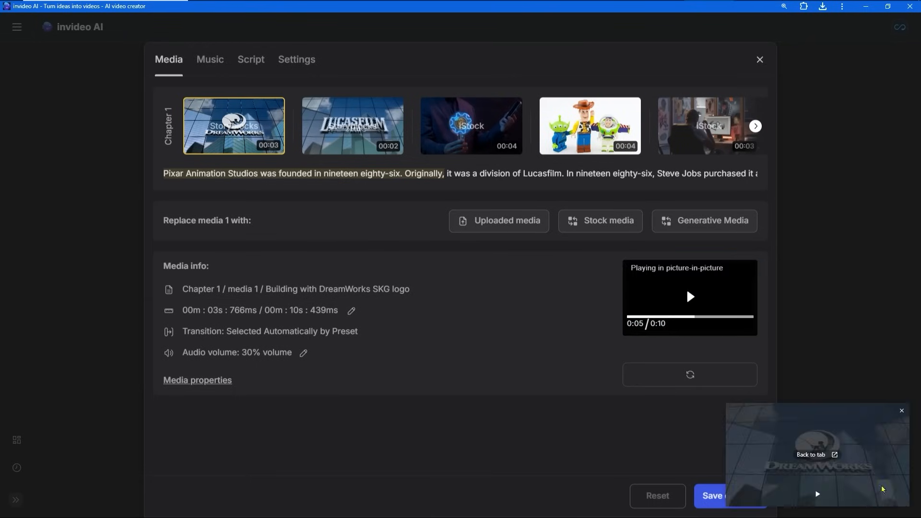
pyautogui.click(711, 220)
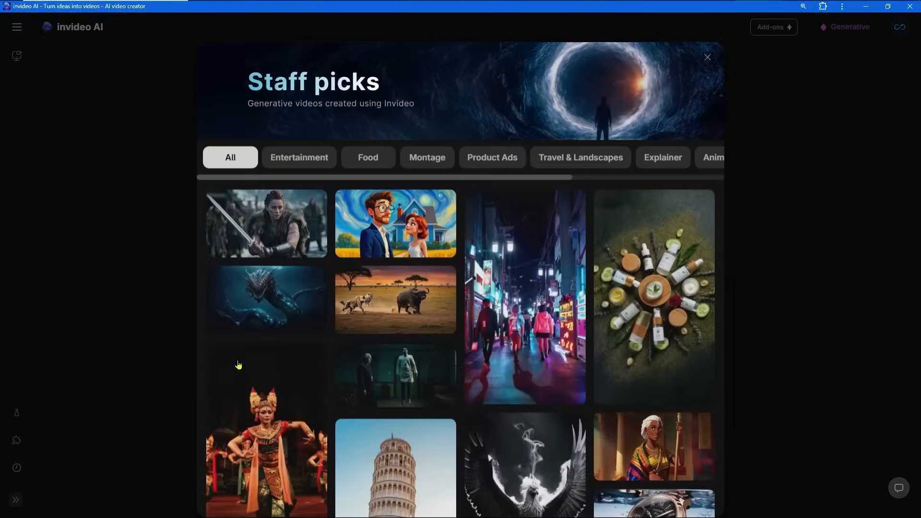
# - View and play the 'Epic Showdown Mythical Dragons vs Future' staff pick's prompt, then return home
pyautogui.scroll(-3)
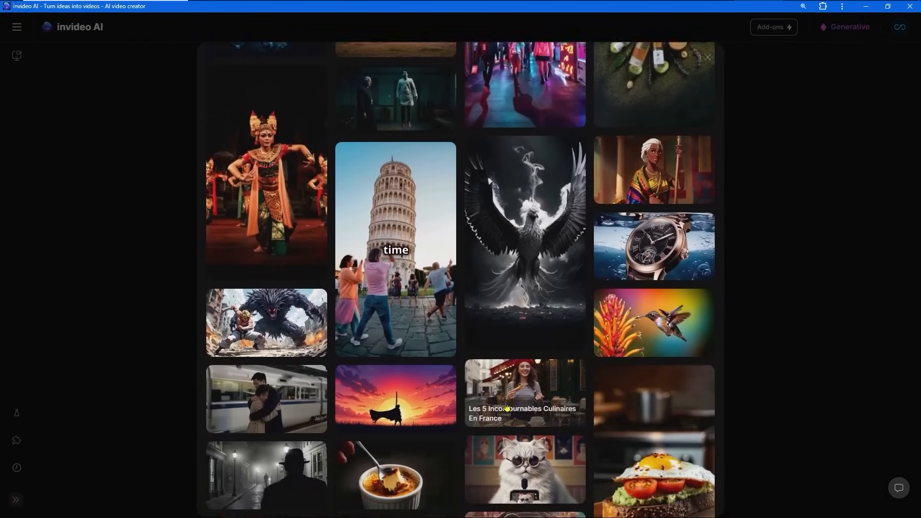
pyautogui.scroll(-3)
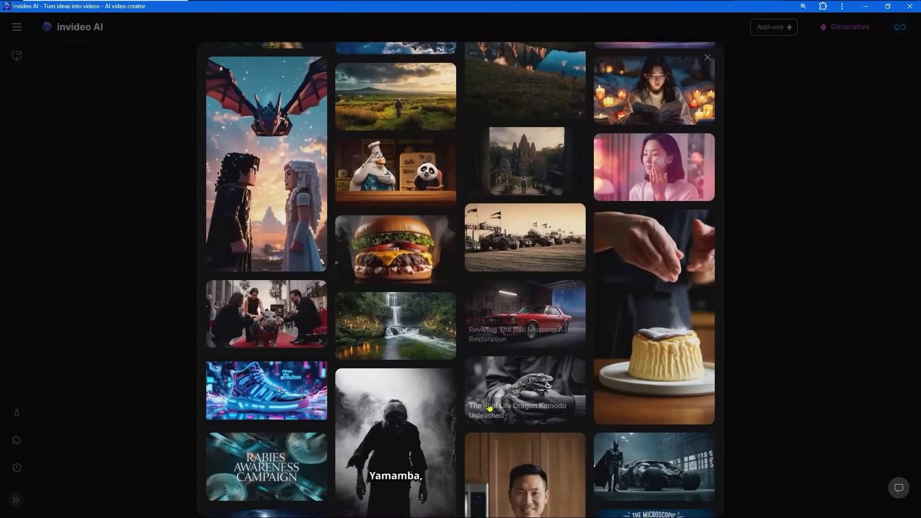
pyautogui.click(266, 164)
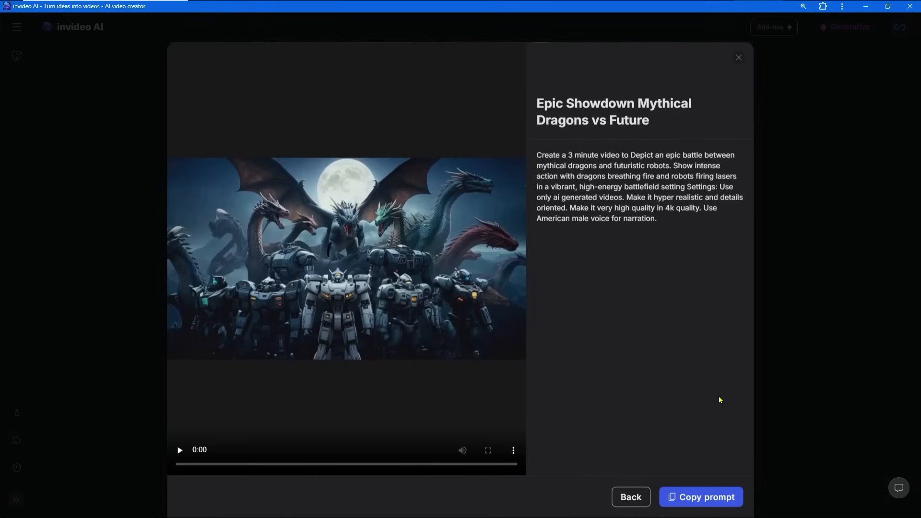
pyautogui.click(179, 450)
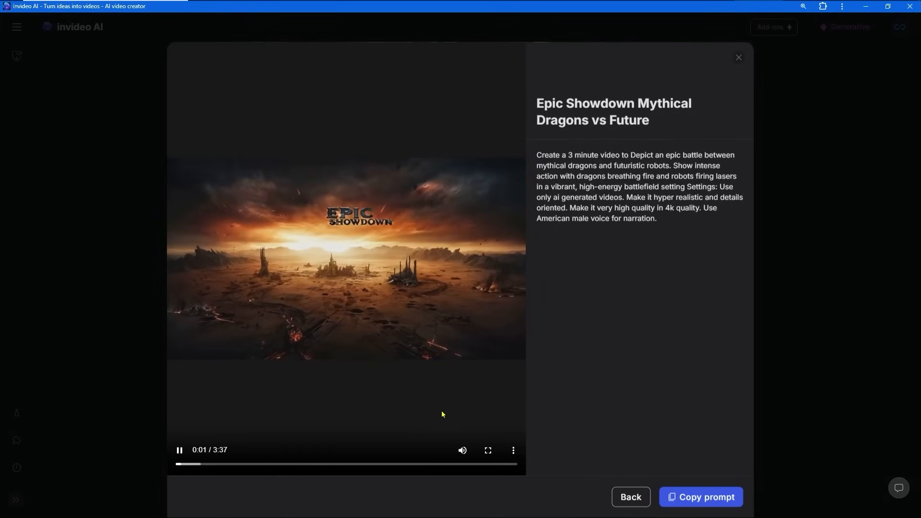
pyautogui.click(179, 451)
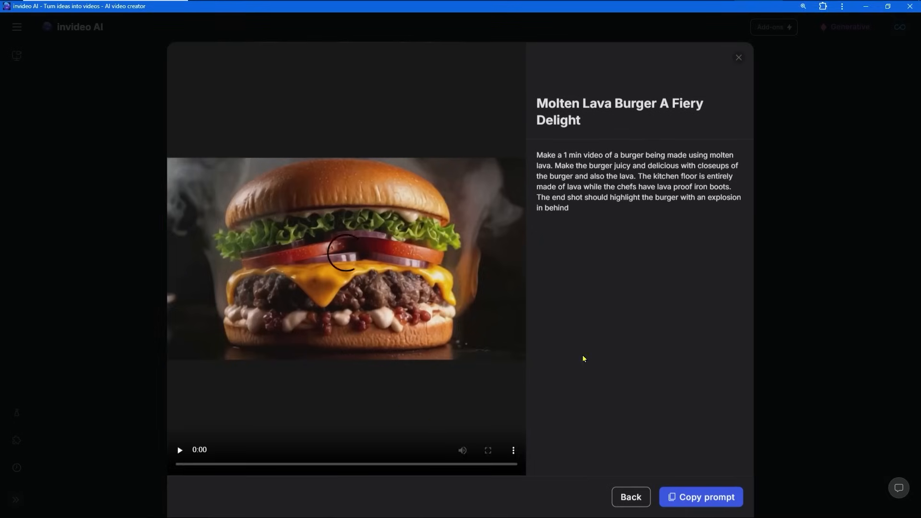
pyautogui.click(179, 450)
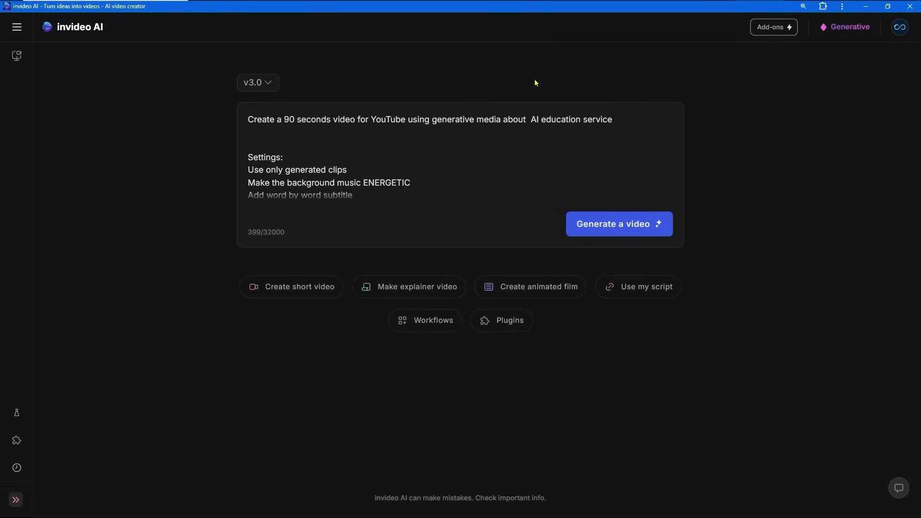
pyautogui.scroll(-3)
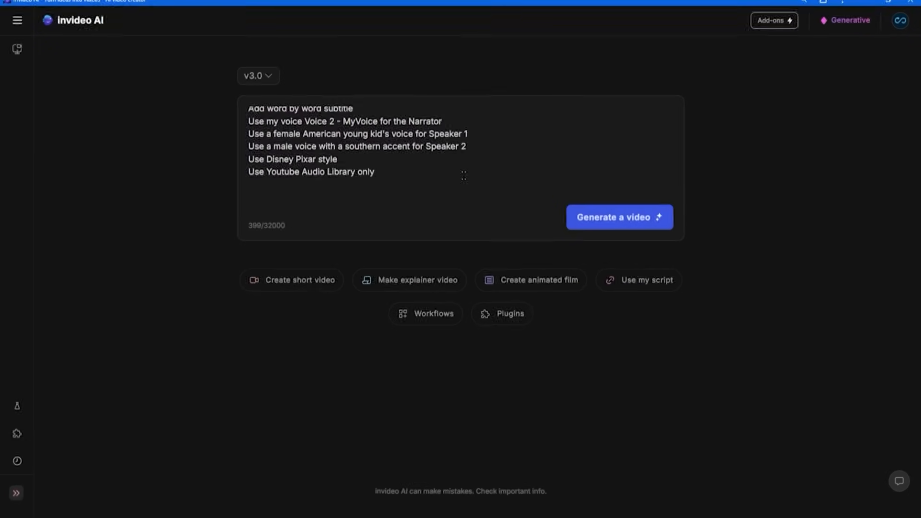